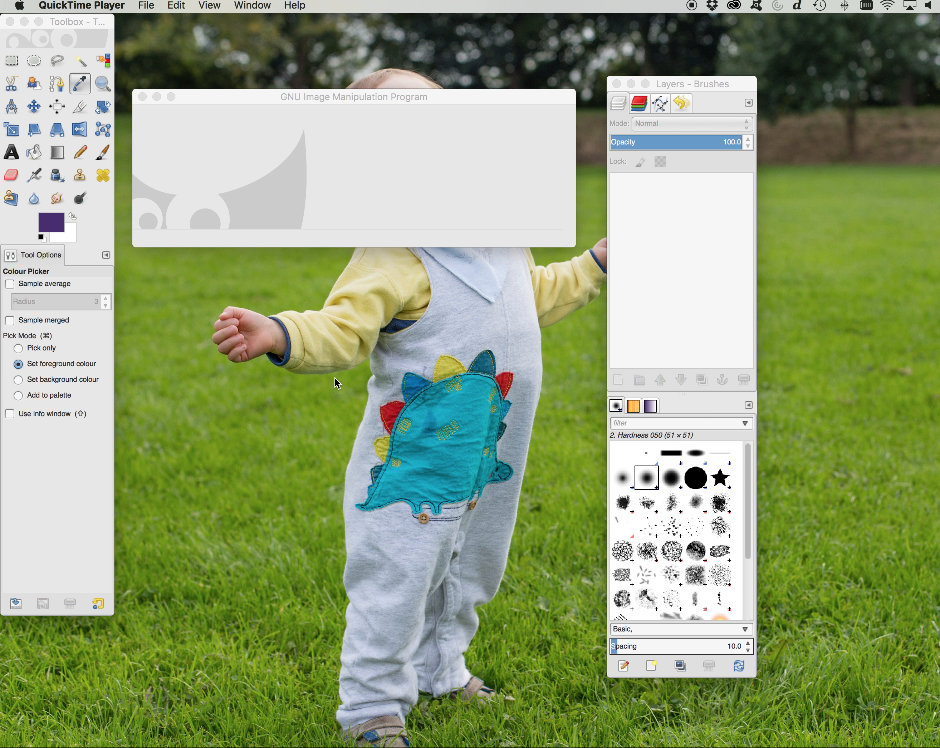
{"action": "mouse_move", "coordinate": [192, 5]}
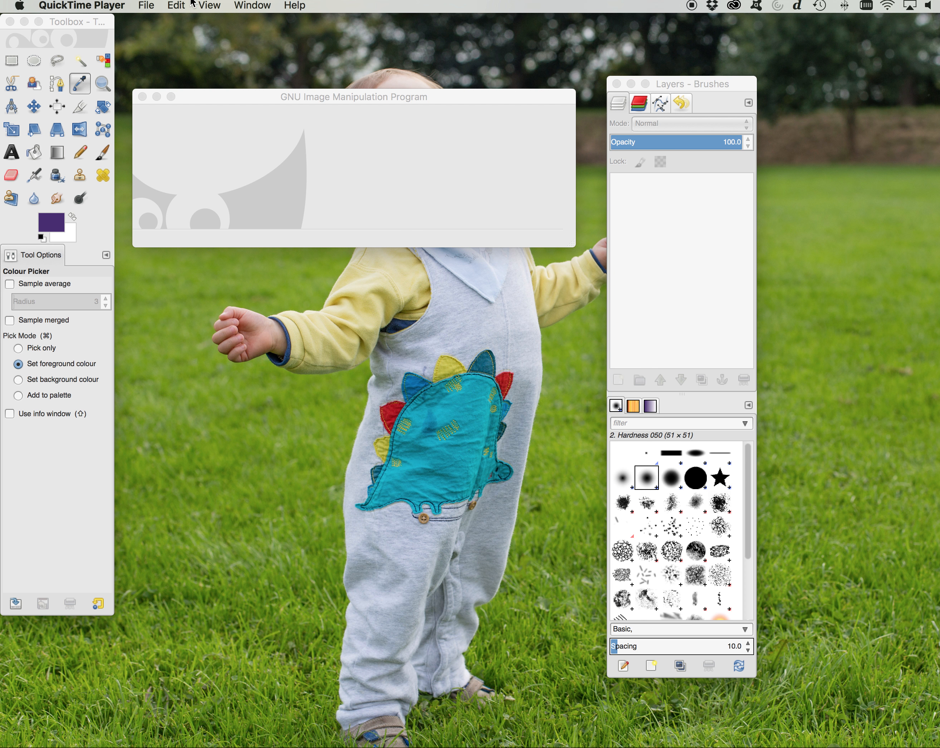
{"action": "mouse_move", "coordinate": [163, 76]}
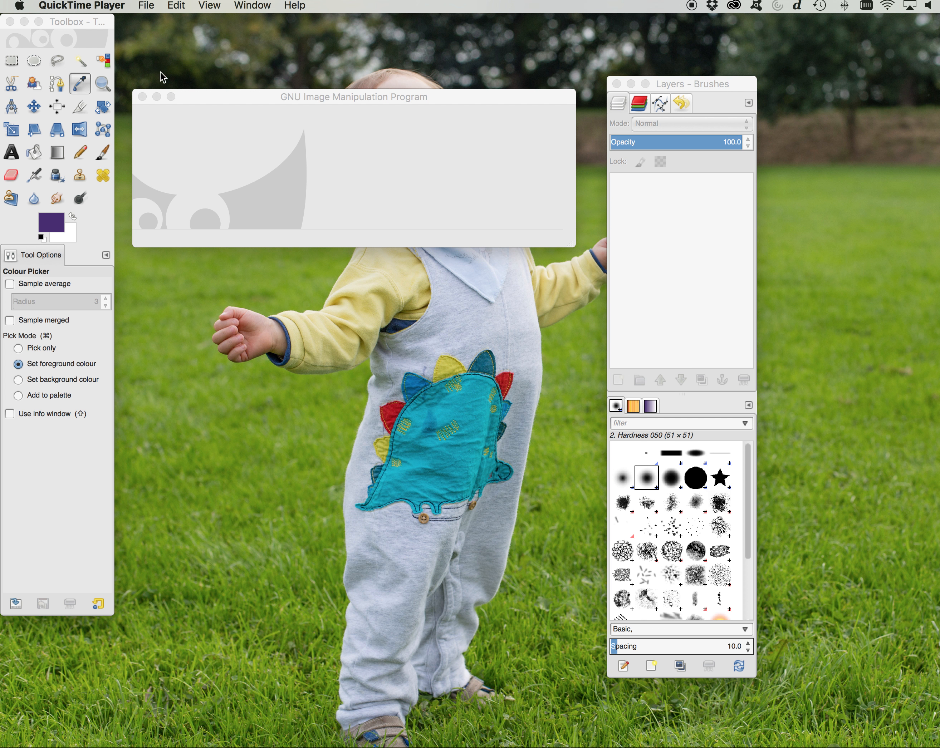
Step: Open OpenDay_505x120.jpg from the UCLan folder as a 505×120 single-layer image
{"action": "left_click", "coordinate": [86, 6]}
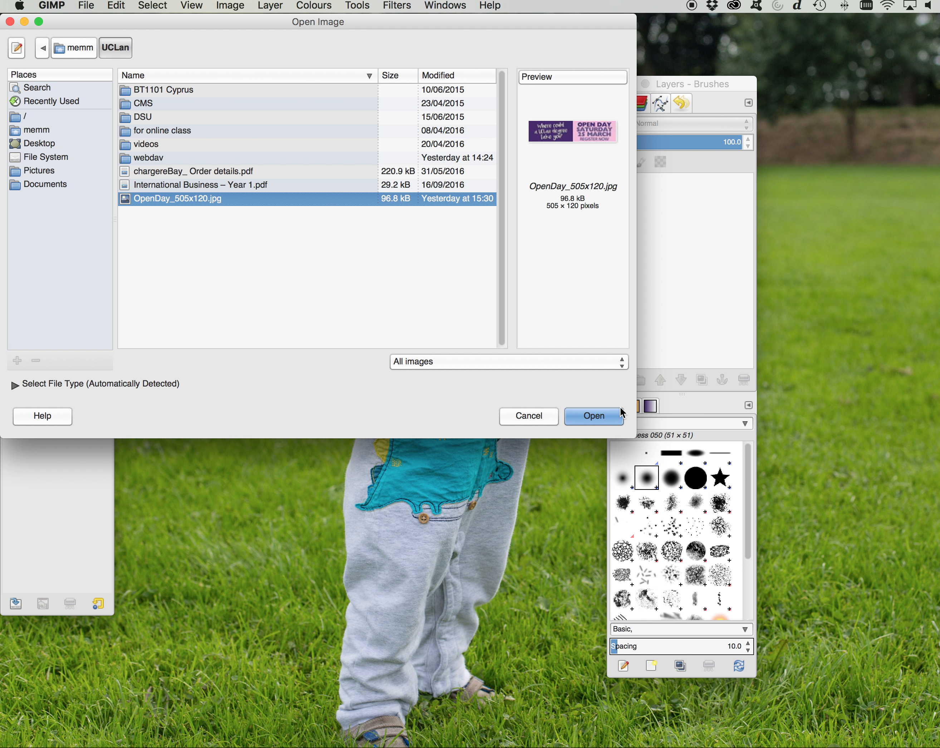
{"action": "left_click", "coordinate": [593, 416]}
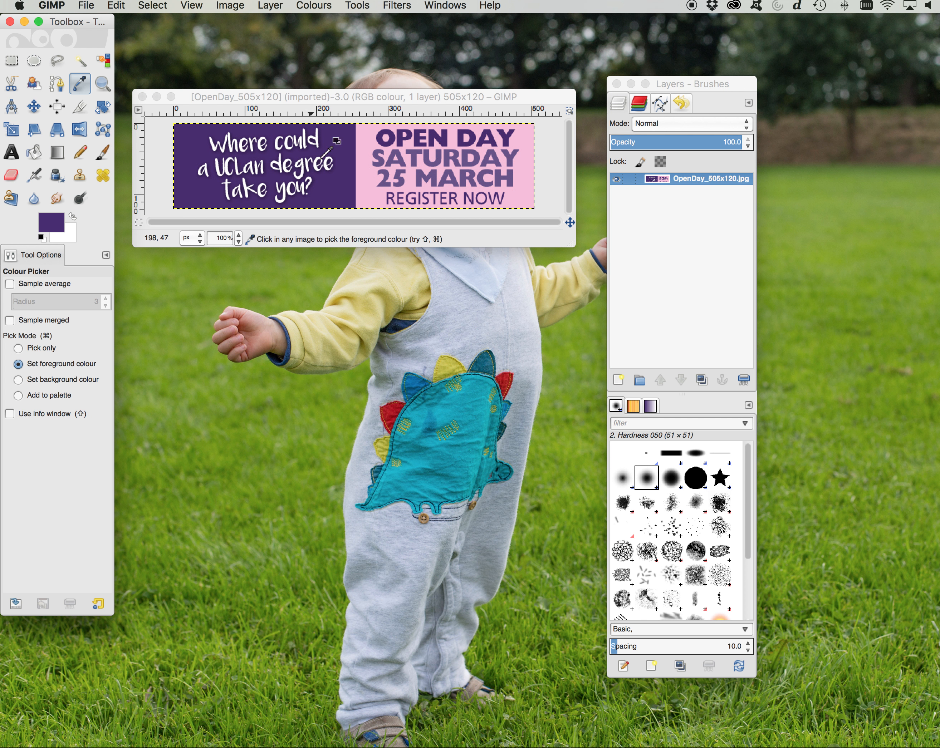
{"action": "mouse_move", "coordinate": [446, 13]}
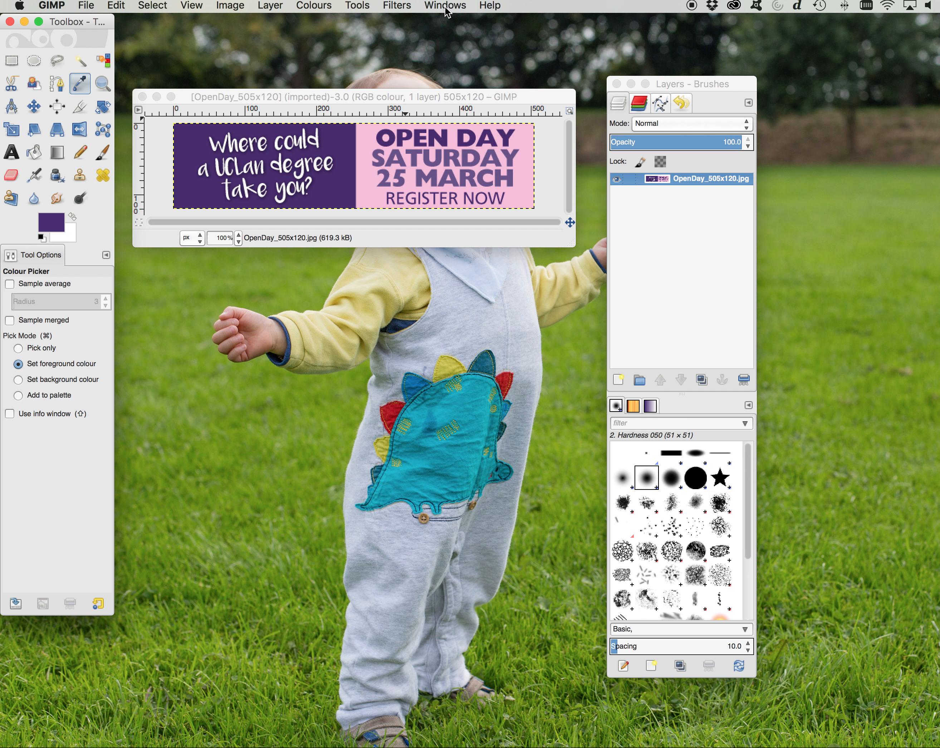
Step: Show the FG/BG Colour dockable dialog displaying the purple hex code 482a72
{"action": "left_click", "coordinate": [443, 6]}
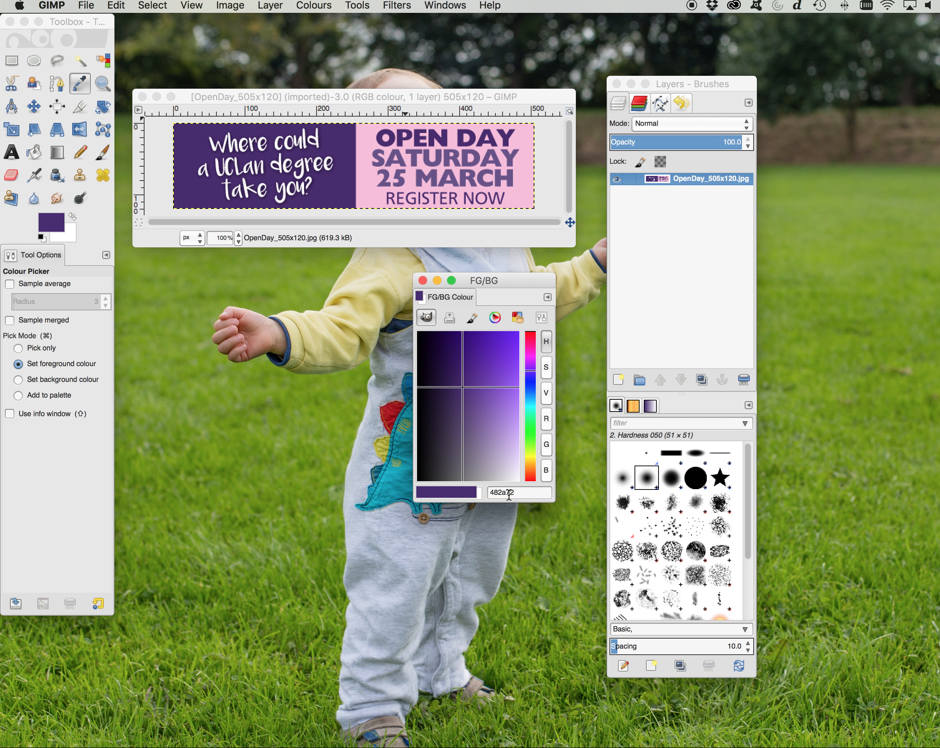
{"action": "mouse_move", "coordinate": [189, 148]}
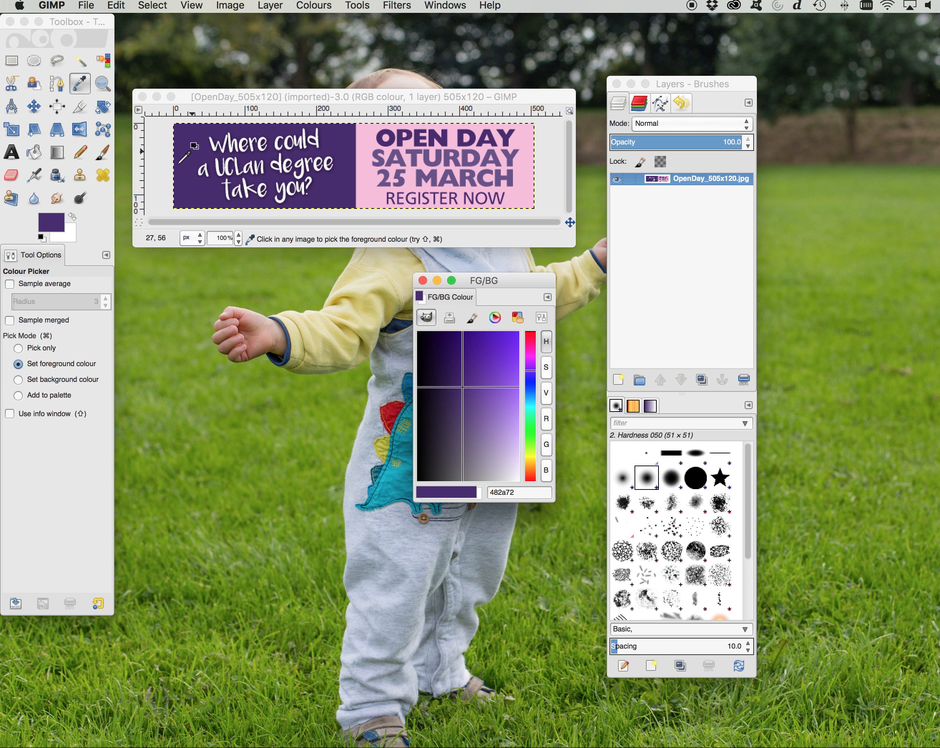
Step: Eyedropper the banner's pink (f6bedb), then its dark purple, leaving foreground hex 452a71
{"action": "left_click", "coordinate": [371, 177]}
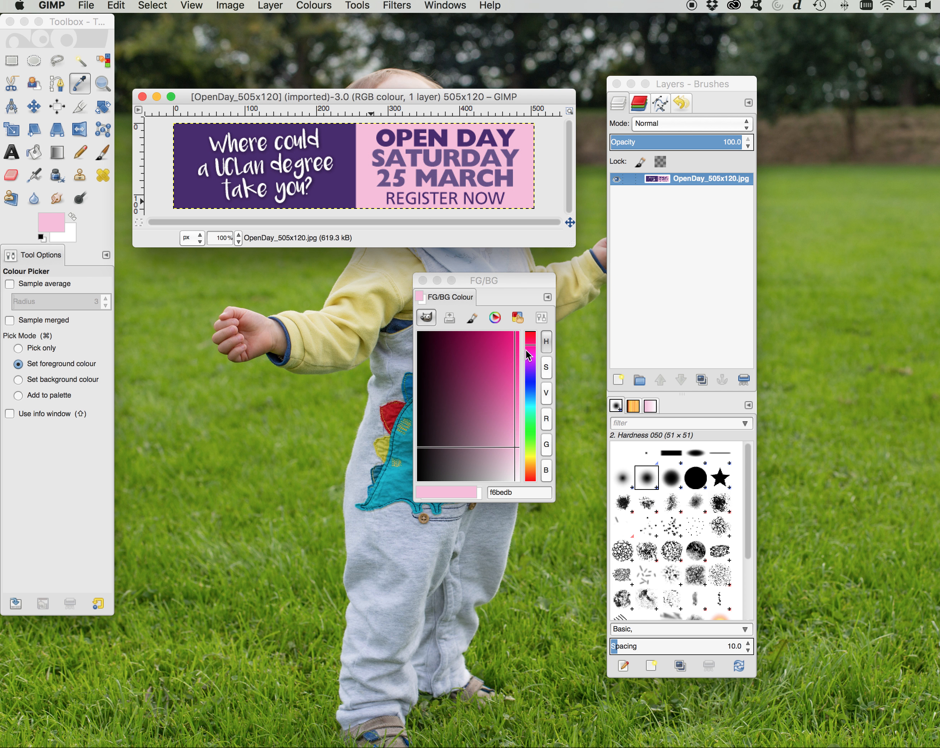
{"action": "left_click", "coordinate": [484, 129]}
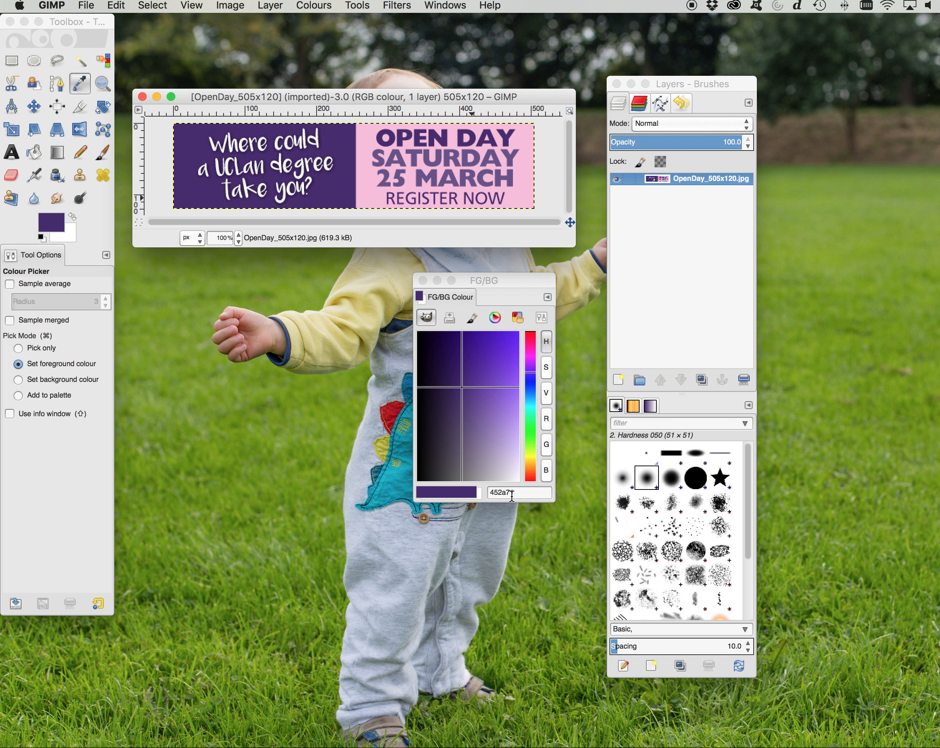
{"action": "mouse_move", "coordinate": [516, 495]}
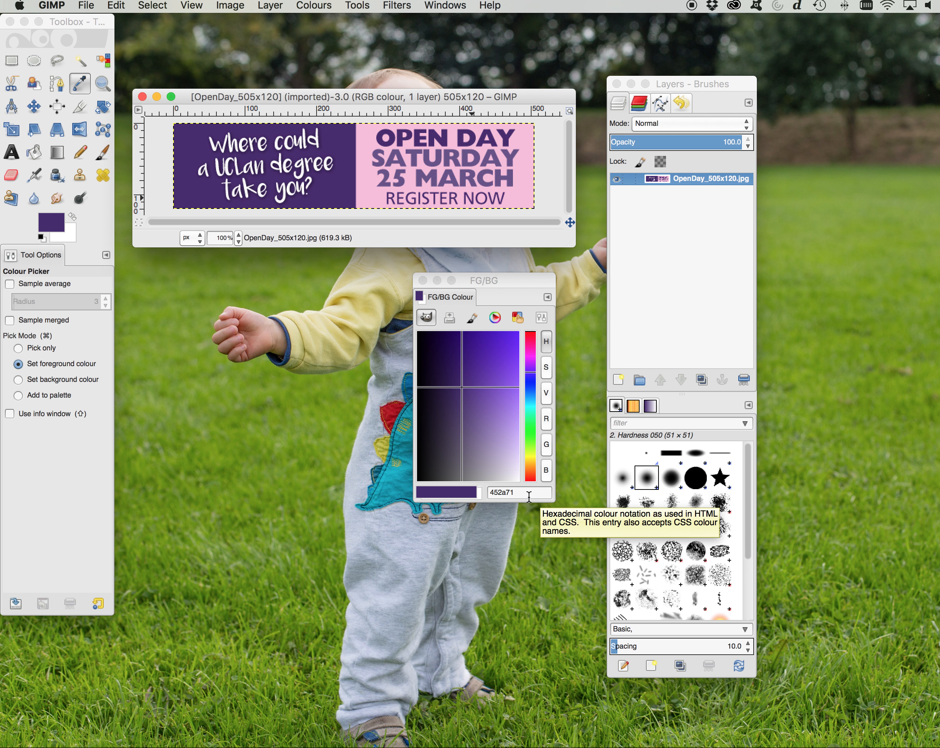